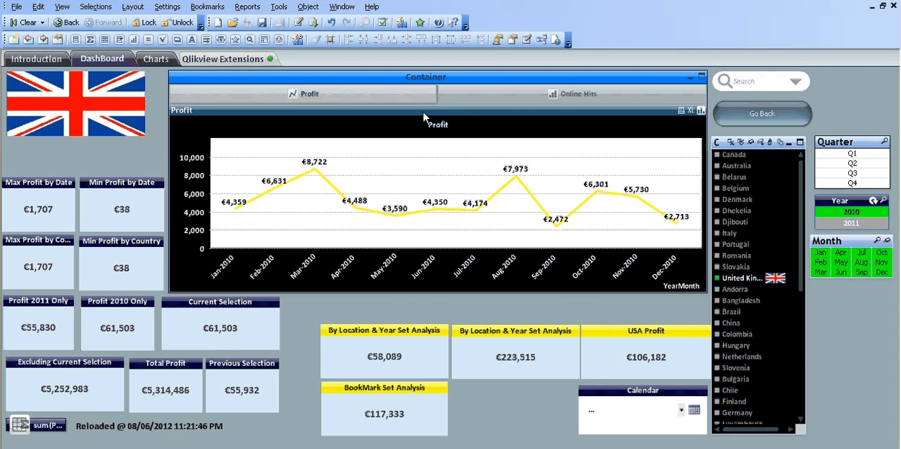
{"action": "mouse_move", "coordinate": [400, 115]}
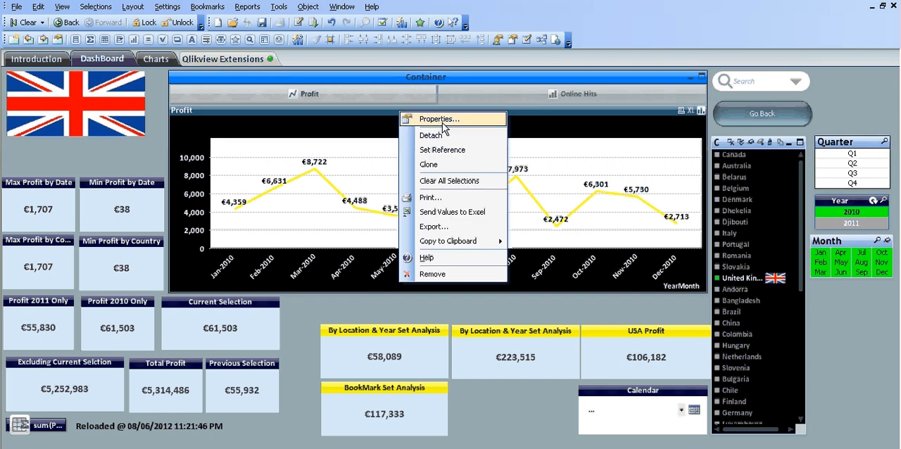
- Add a second chart expression sum(5000) in the Edit Expression dialog
{"action": "left_click", "coordinate": [437, 118]}
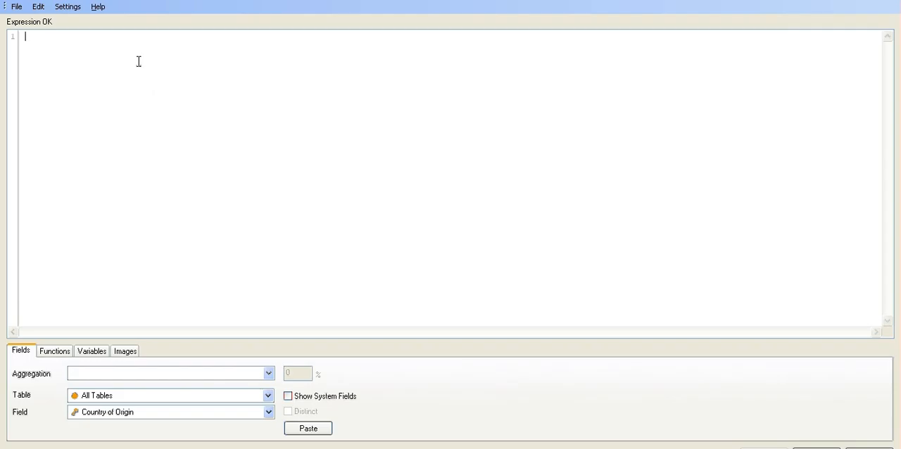
{"action": "type", "text": "sum("}
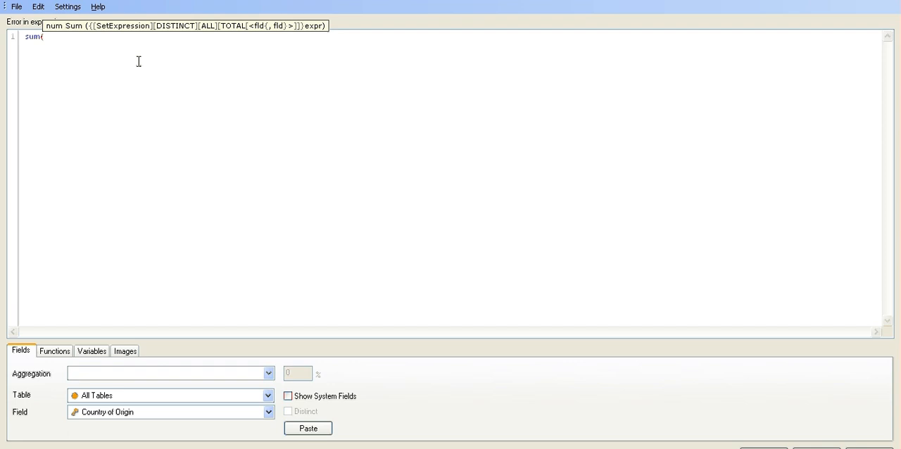
{"action": "type", "text": "5000"}
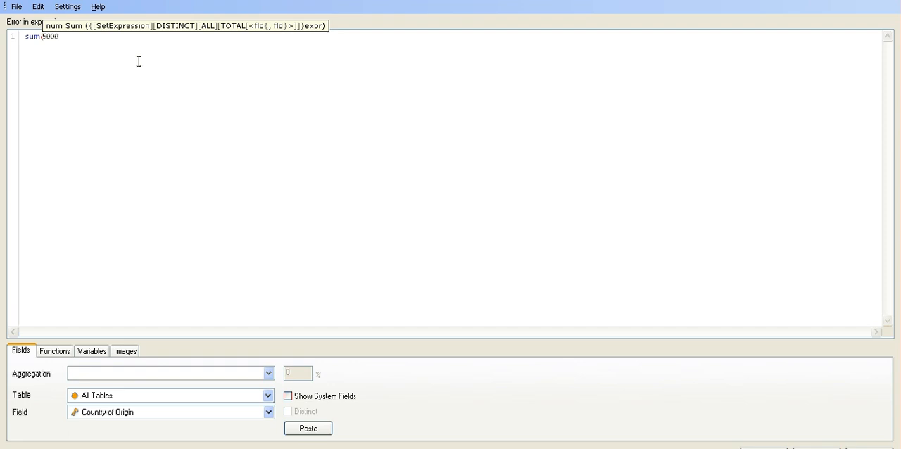
{"action": "type", "text": ")"}
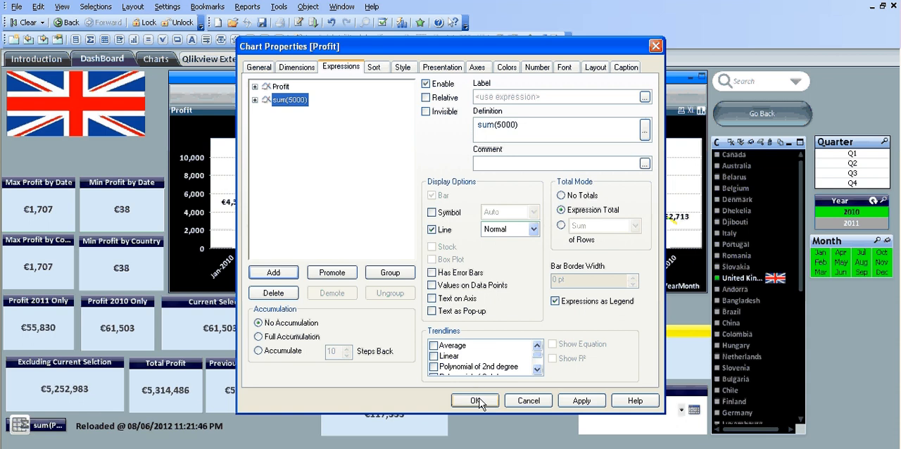
- Apply the chart properties so the flat 5,000 line appears with the profit line
{"action": "left_click", "coordinate": [475, 400]}
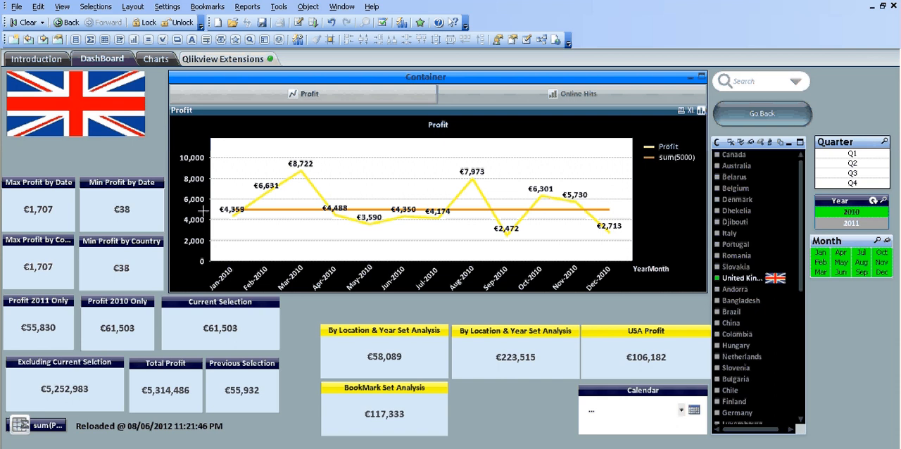
{"action": "mouse_move", "coordinate": [335, 222]}
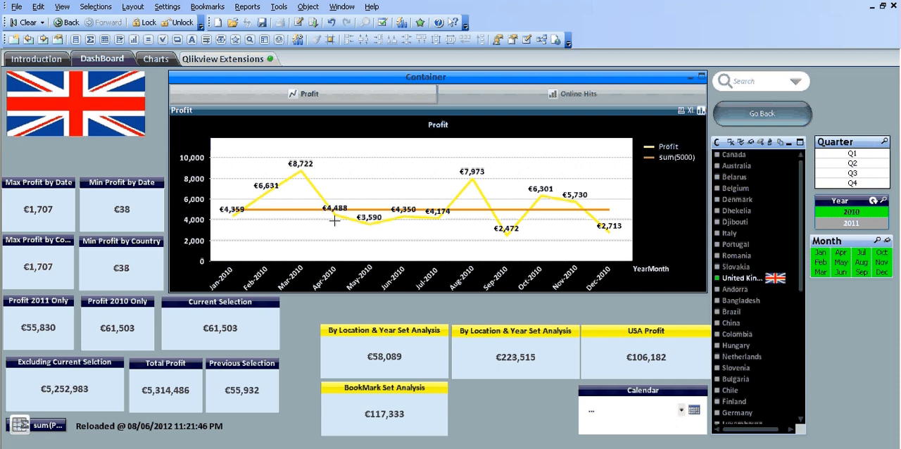
{"action": "mouse_move", "coordinate": [261, 186]}
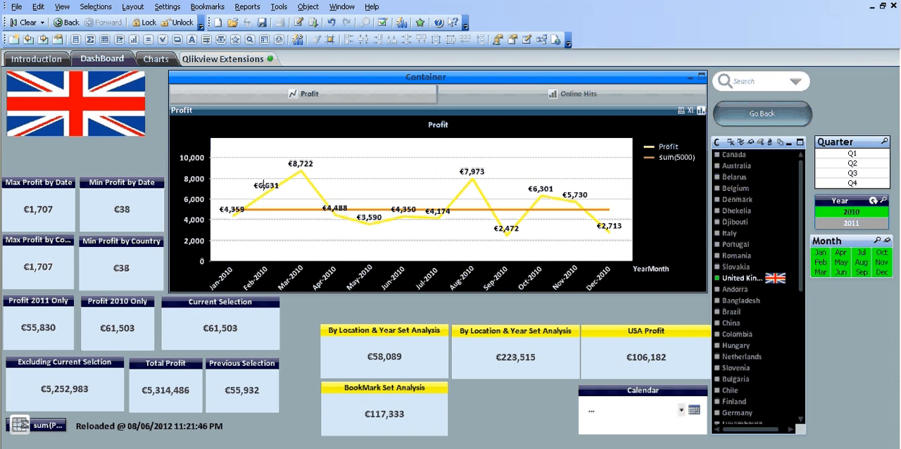
{"action": "mouse_move", "coordinate": [262, 240]}
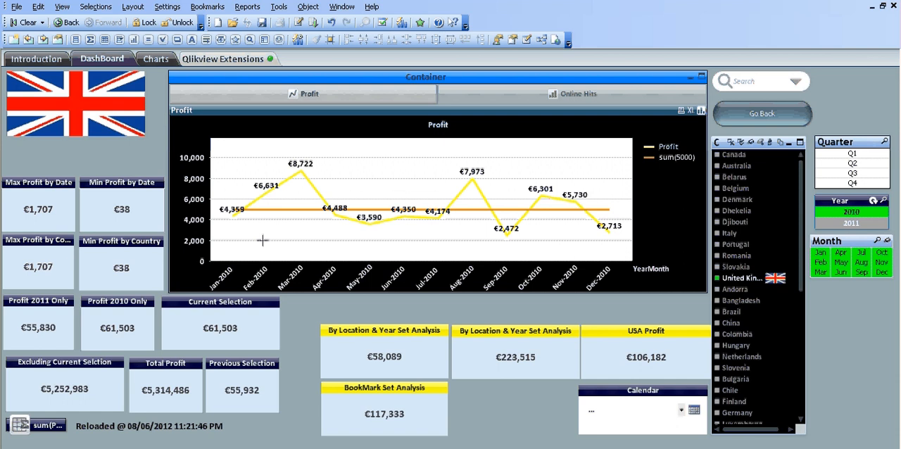
{"action": "mouse_move", "coordinate": [425, 214]}
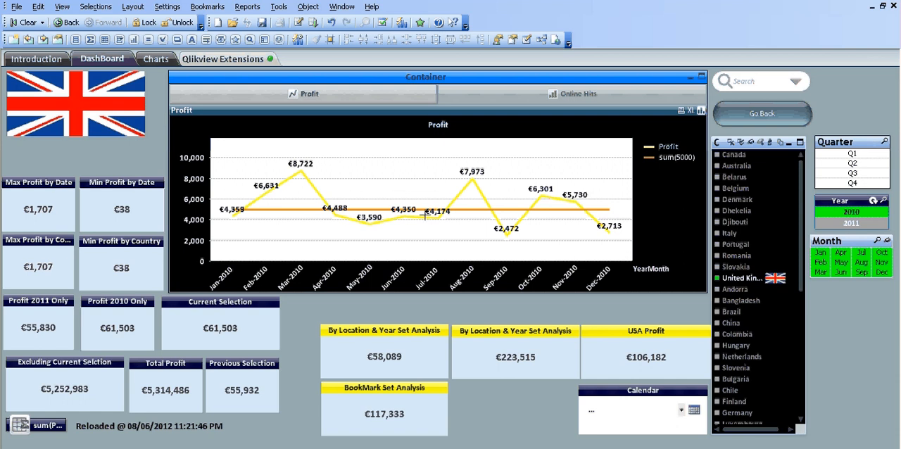
{"action": "mouse_move", "coordinate": [543, 200]}
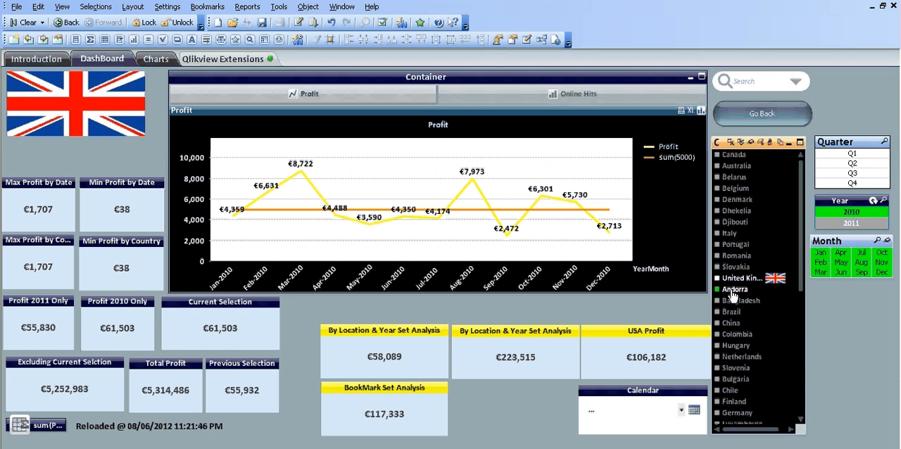
- Select Andorra, then Brazil in the country list box to filter the Profit chart
{"action": "left_click", "coordinate": [735, 290]}
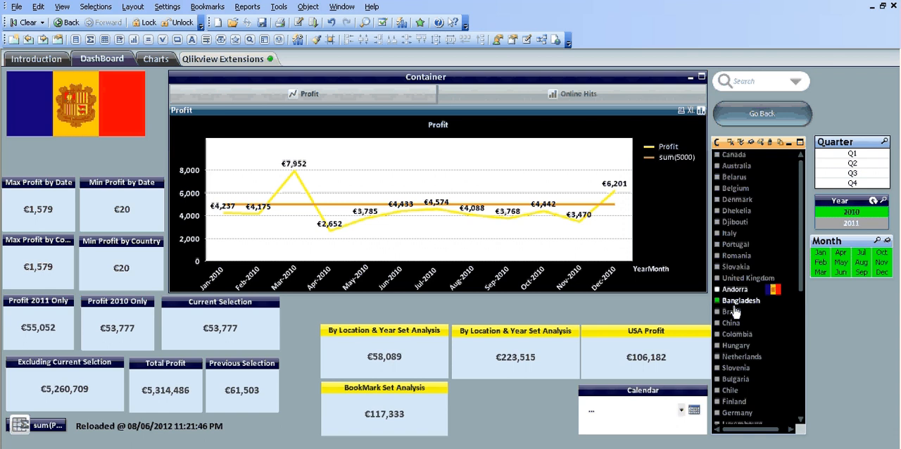
{"action": "left_click", "coordinate": [731, 311]}
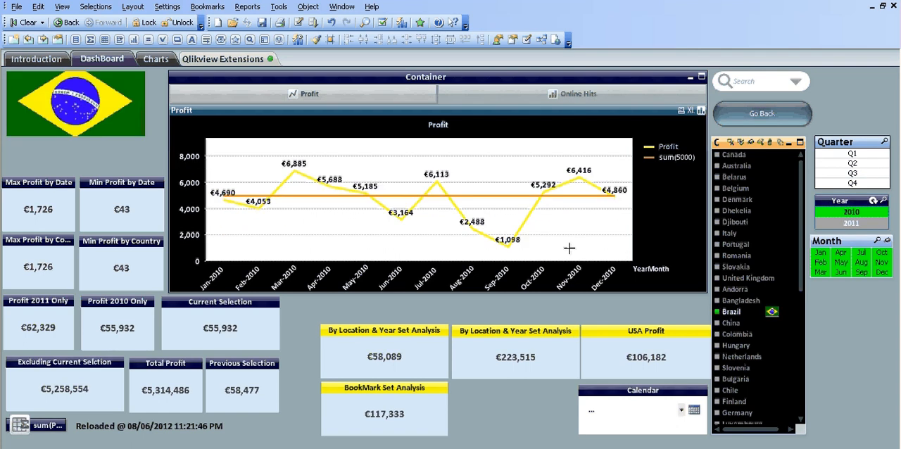
{"action": "mouse_move", "coordinate": [478, 197]}
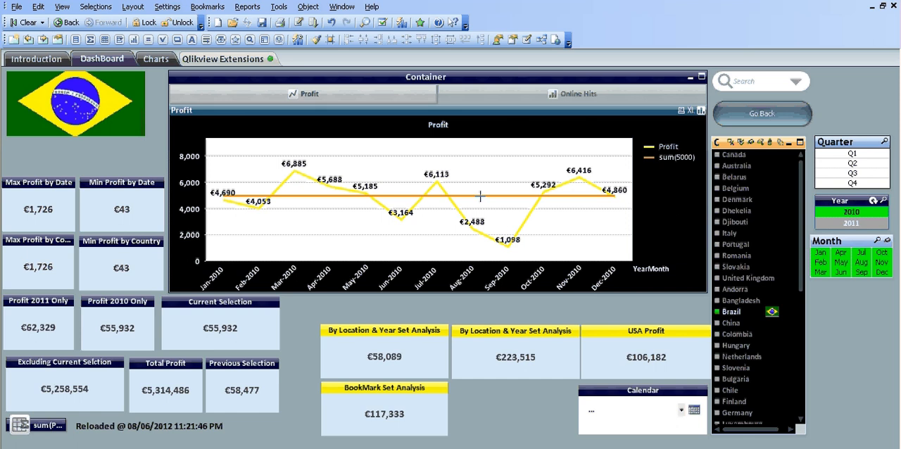
{"action": "mouse_move", "coordinate": [456, 138]}
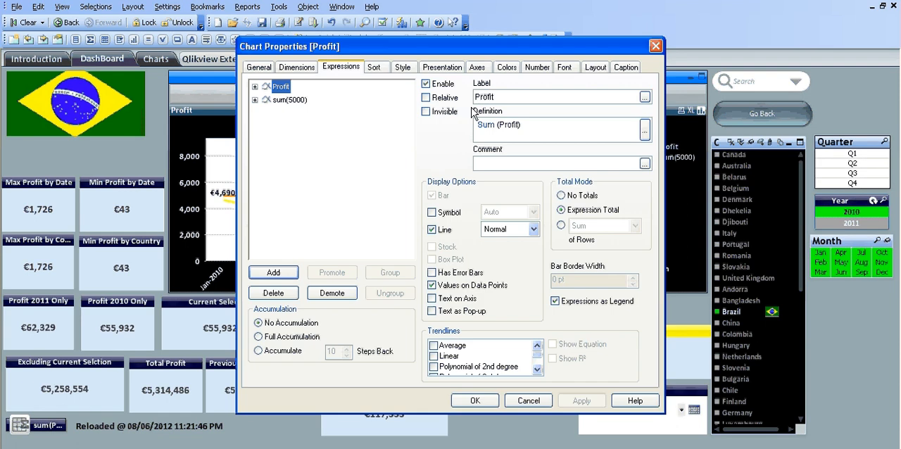
- Give the sum(5000) expression the label 'Acceptable Level'
{"action": "left_click", "coordinate": [290, 98]}
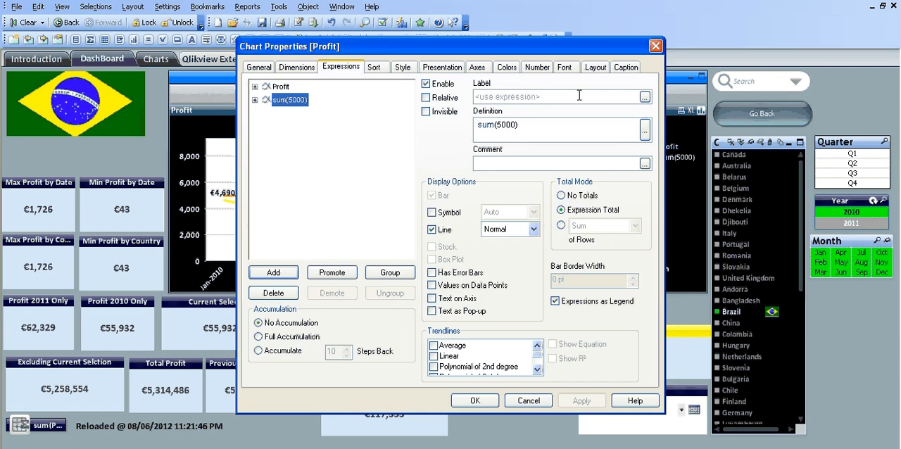
{"action": "type", "text": "A"}
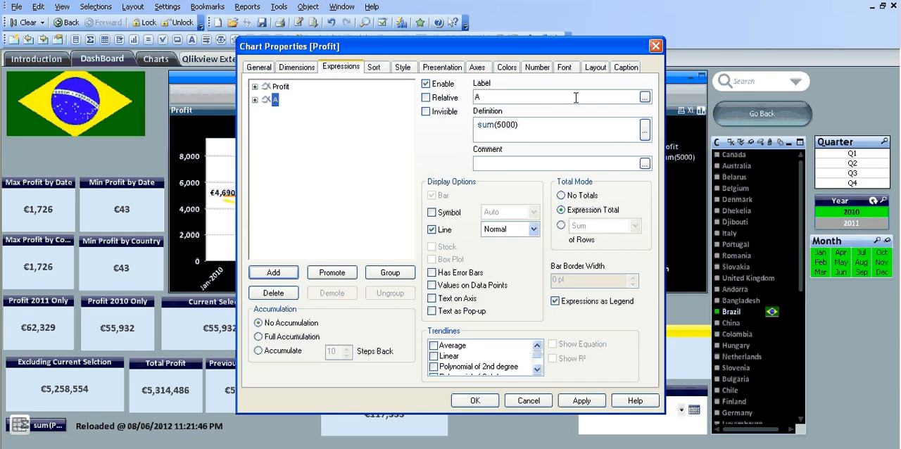
{"action": "type", "text": "cceptable Le"}
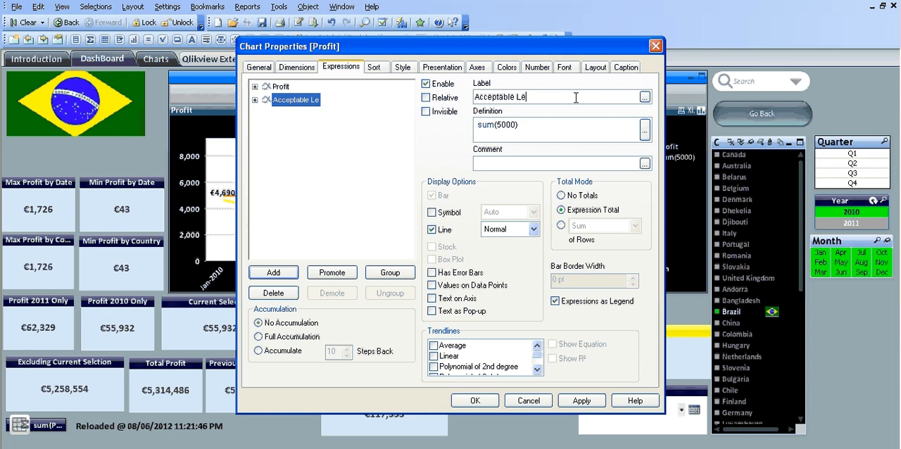
{"action": "type", "text": "vel"}
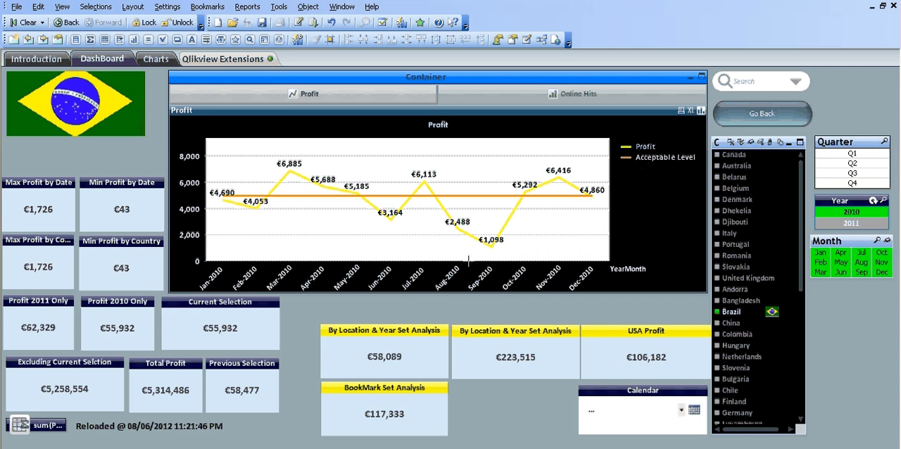
{"action": "mouse_move", "coordinate": [464, 267]}
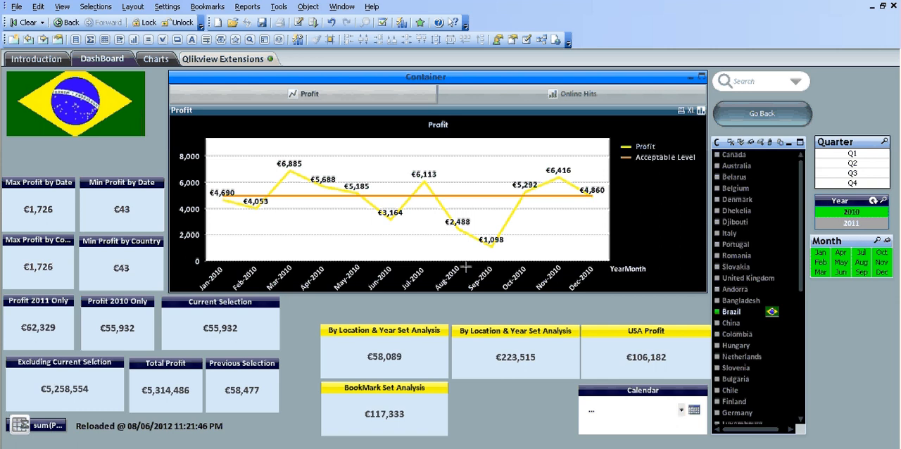